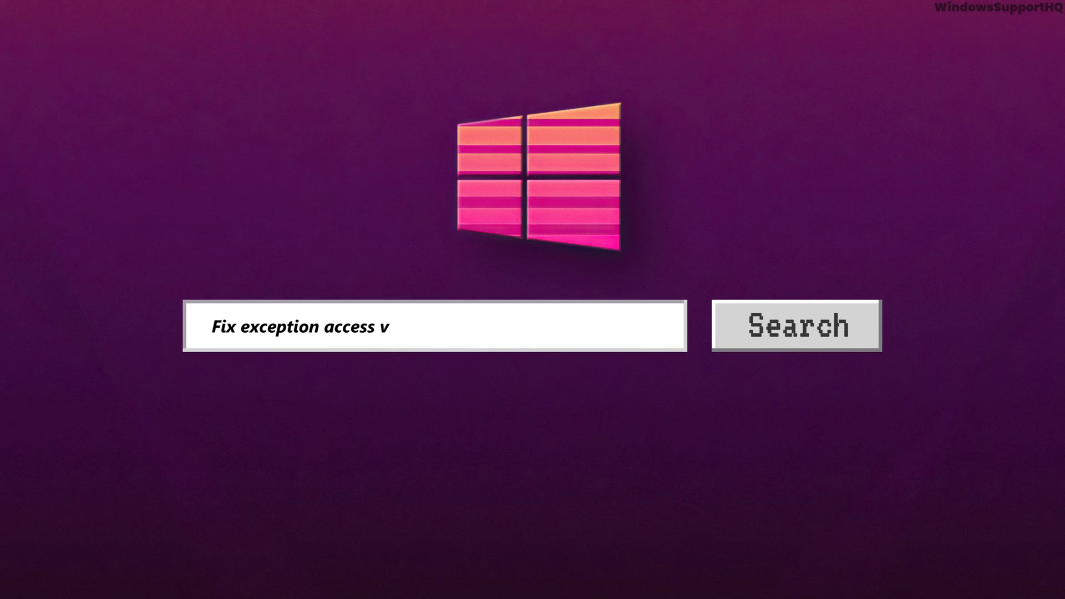
- Reach Privacy & security in Windows Settings via the Start quick-link menu
{"action": "type", "text": "iolation error on Wind"}
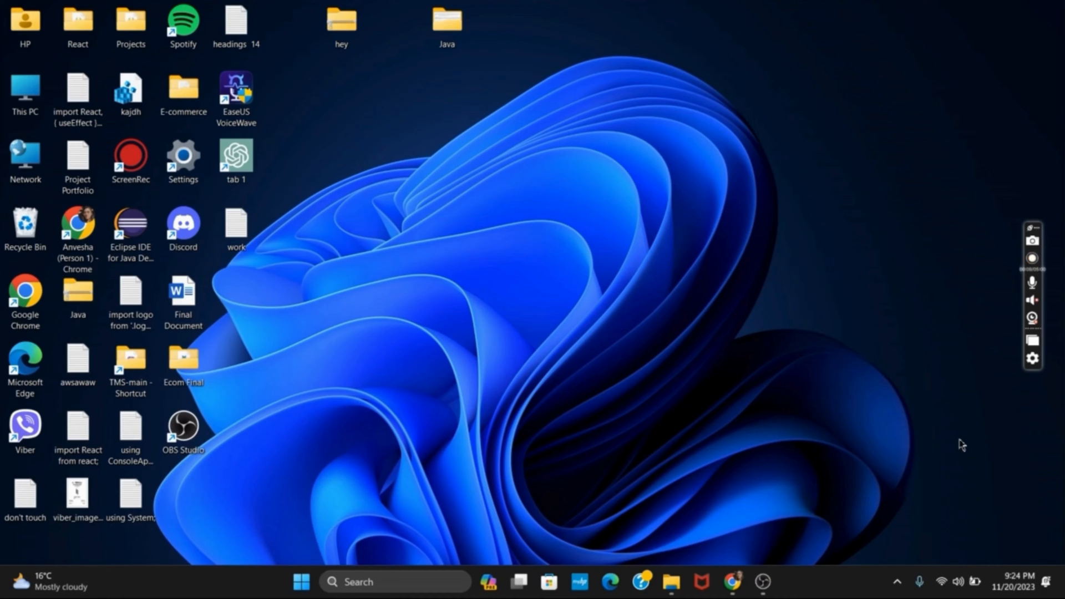
{"action": "left_click", "coordinate": [1032, 258]}
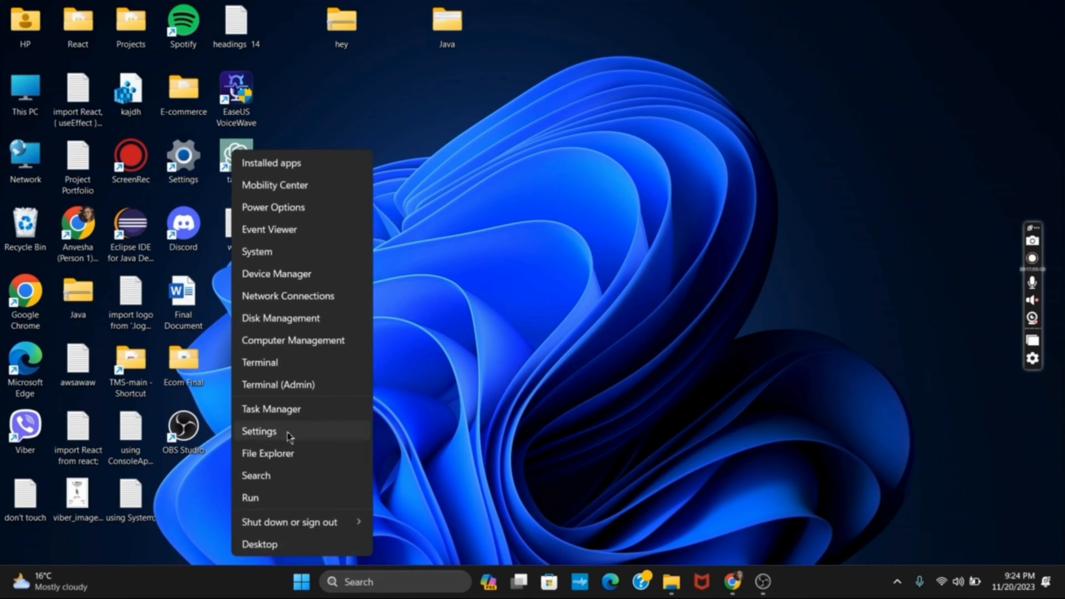
{"action": "left_click", "coordinate": [258, 430]}
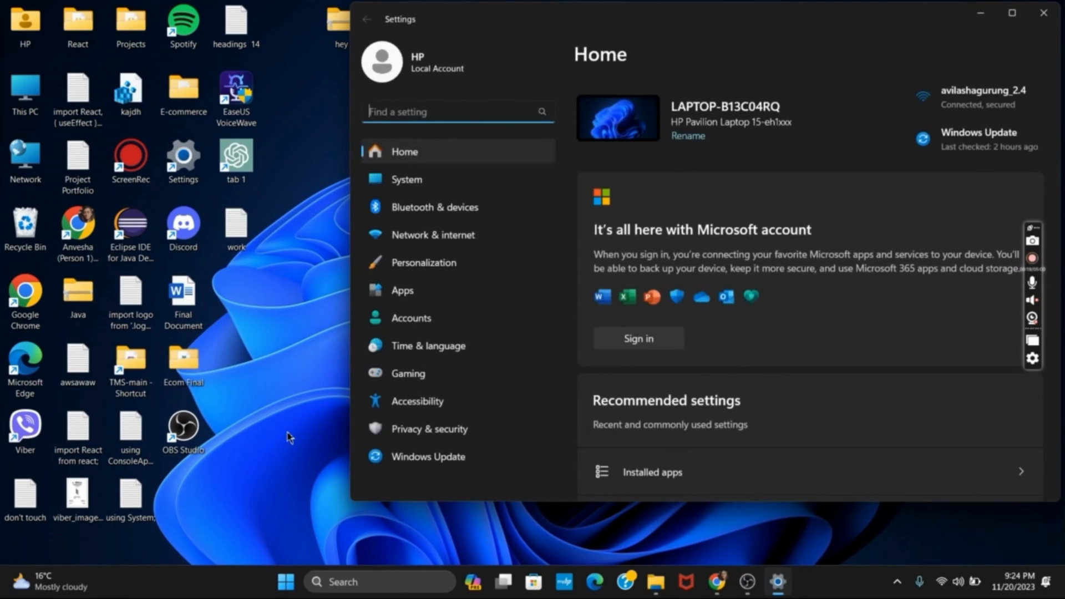
{"action": "left_click", "coordinate": [430, 428]}
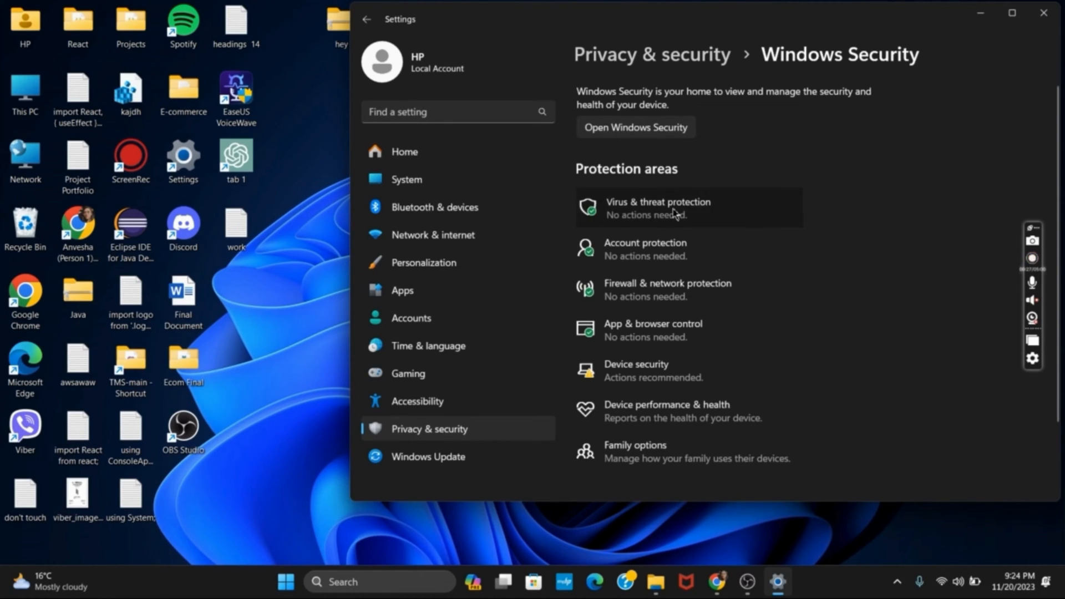
- Run a Quick scan from Virus & threat protection
{"action": "left_click", "coordinate": [658, 208]}
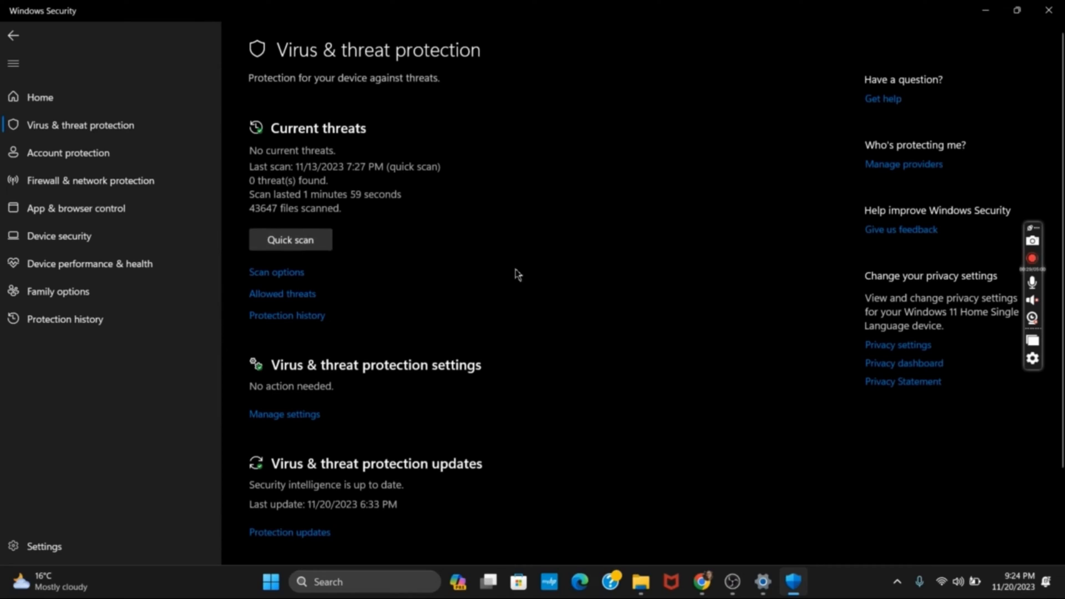
{"action": "left_click", "coordinate": [289, 239]}
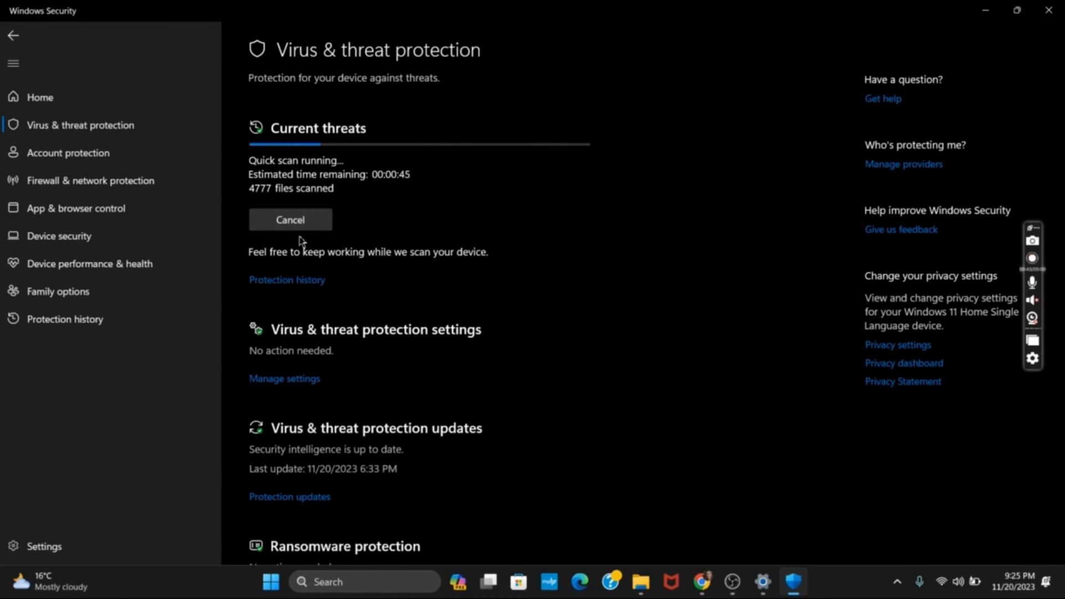
- Search 'adva' and bring up View advanced system settings (System Properties)
{"action": "type", "text": "adva"}
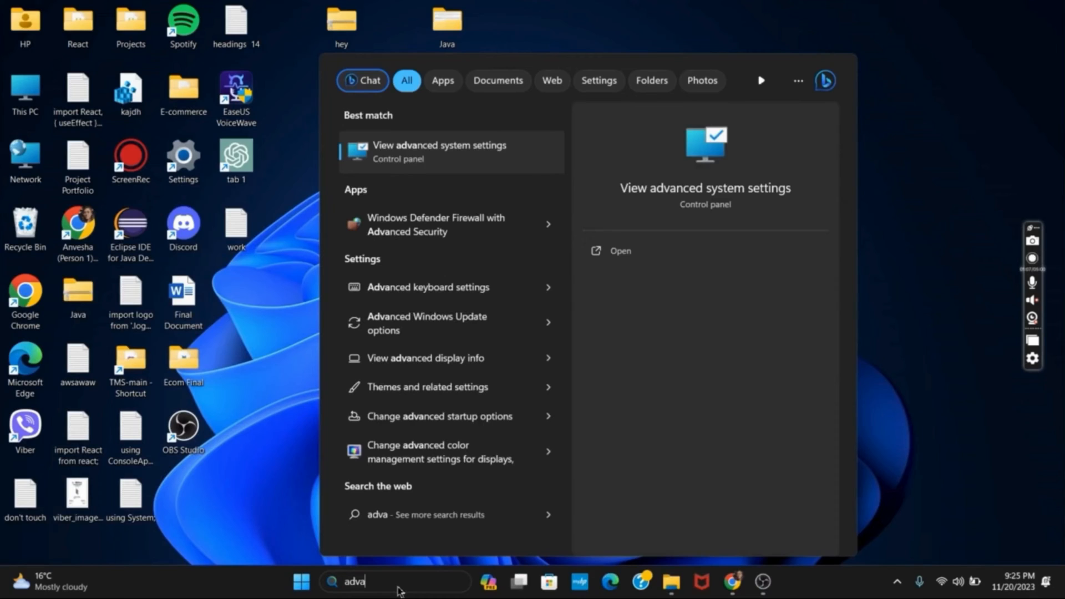
{"action": "left_click", "coordinate": [439, 152]}
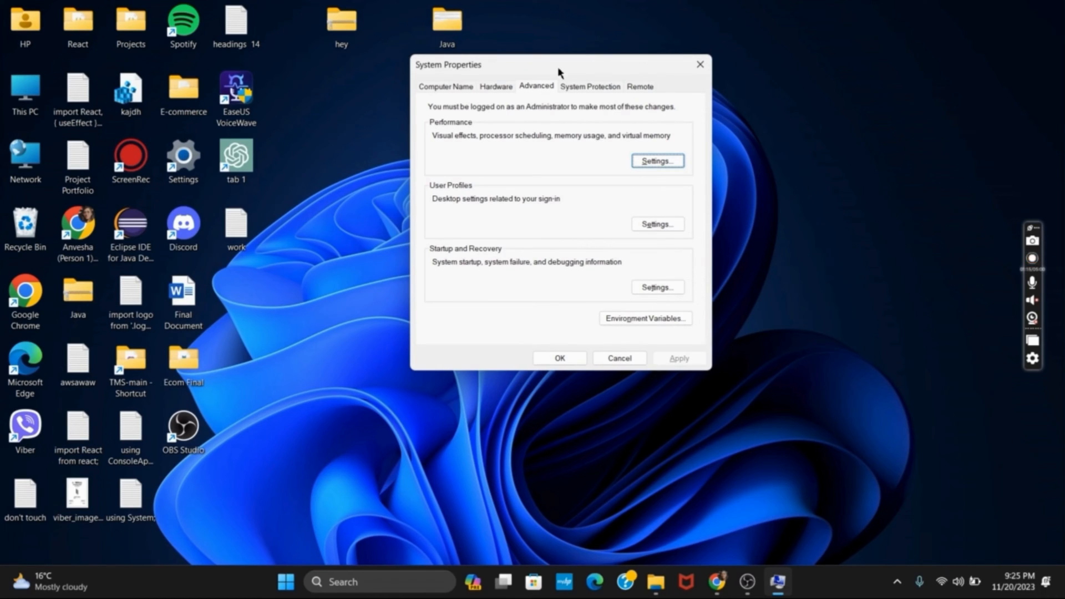
{"action": "mouse_move", "coordinate": [594, 99]}
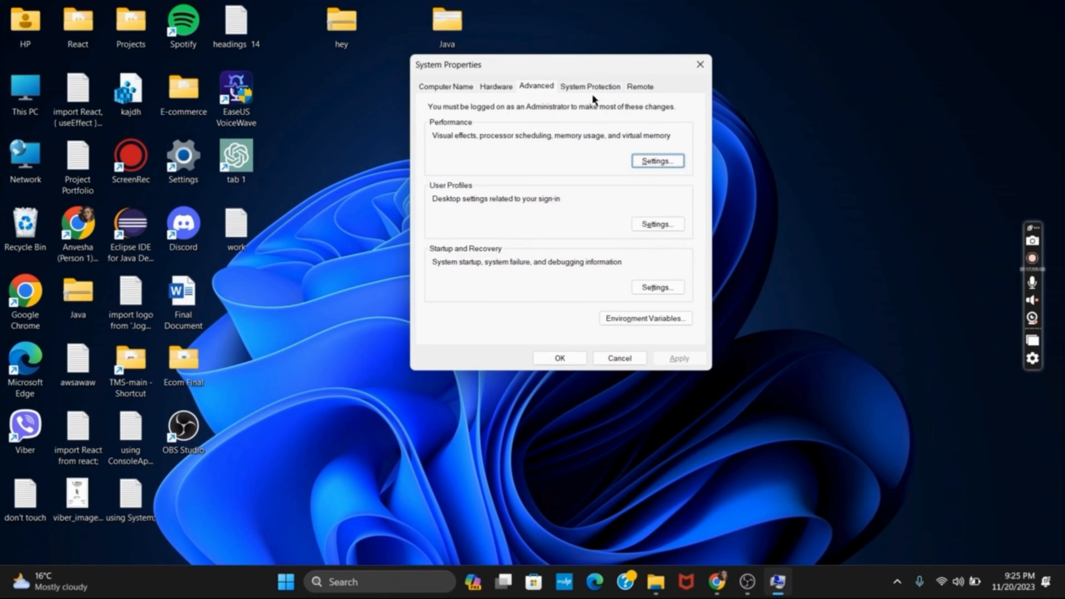
- In Performance Options' Data Execution Prevention, choose DEP for all programs except those I select
{"action": "left_click", "coordinate": [656, 160]}
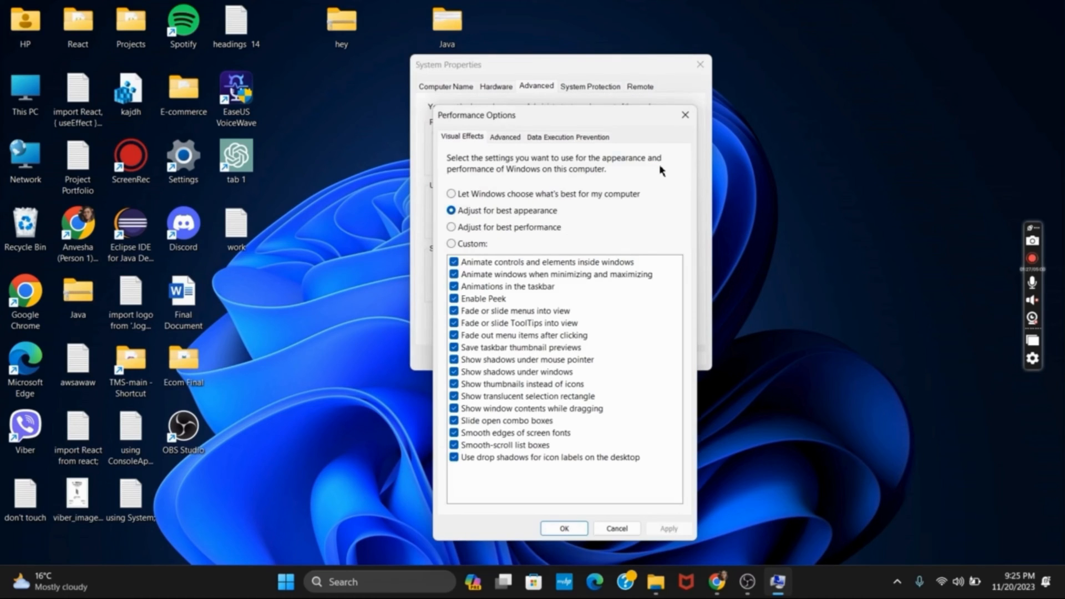
{"action": "mouse_move", "coordinate": [575, 143]}
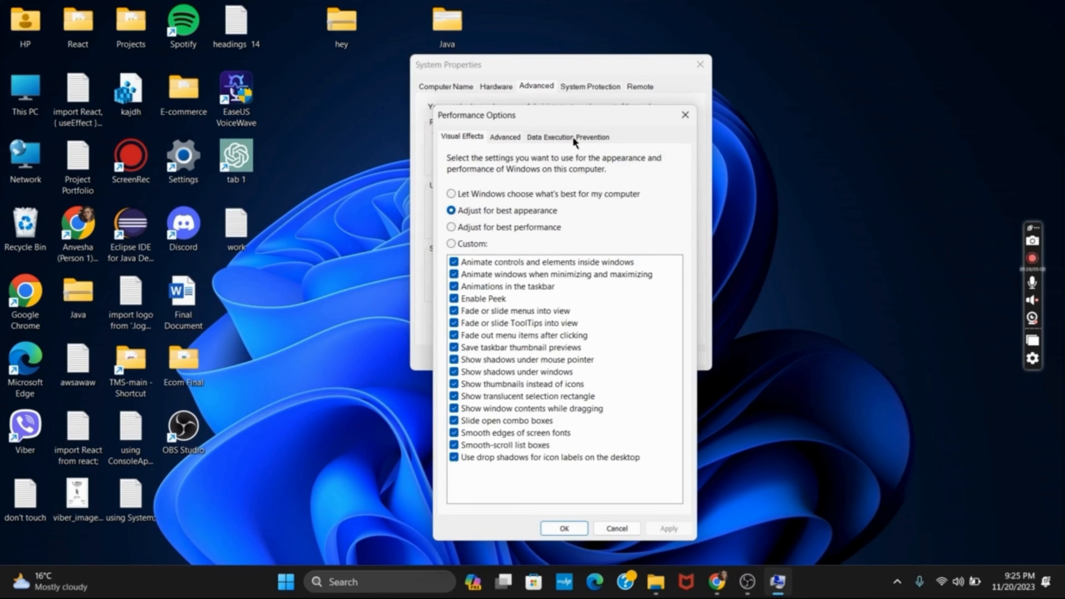
{"action": "left_click", "coordinate": [568, 137]}
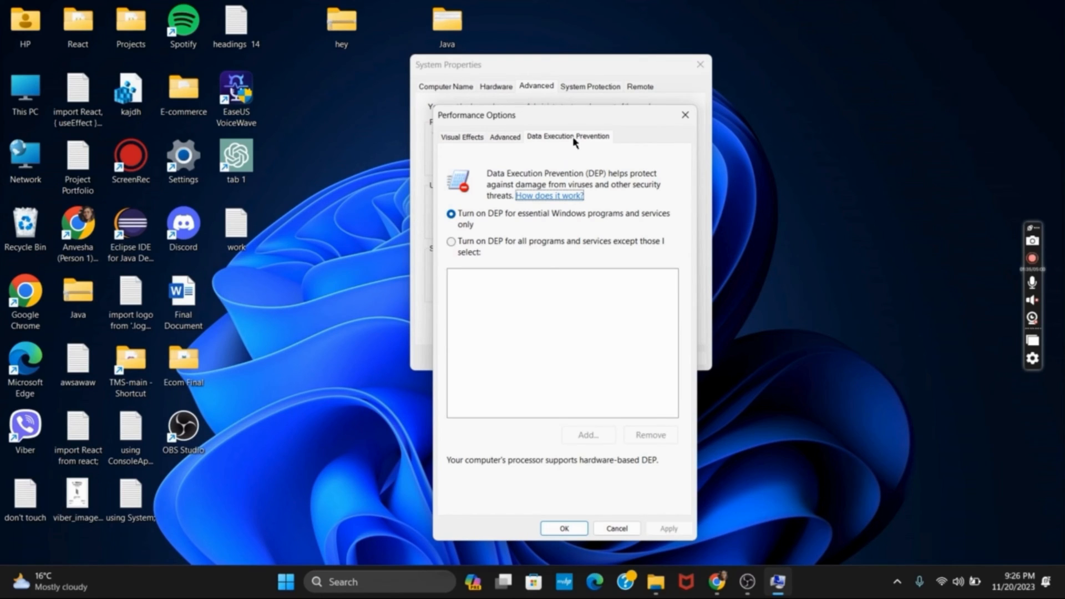
{"action": "mouse_move", "coordinate": [496, 243]}
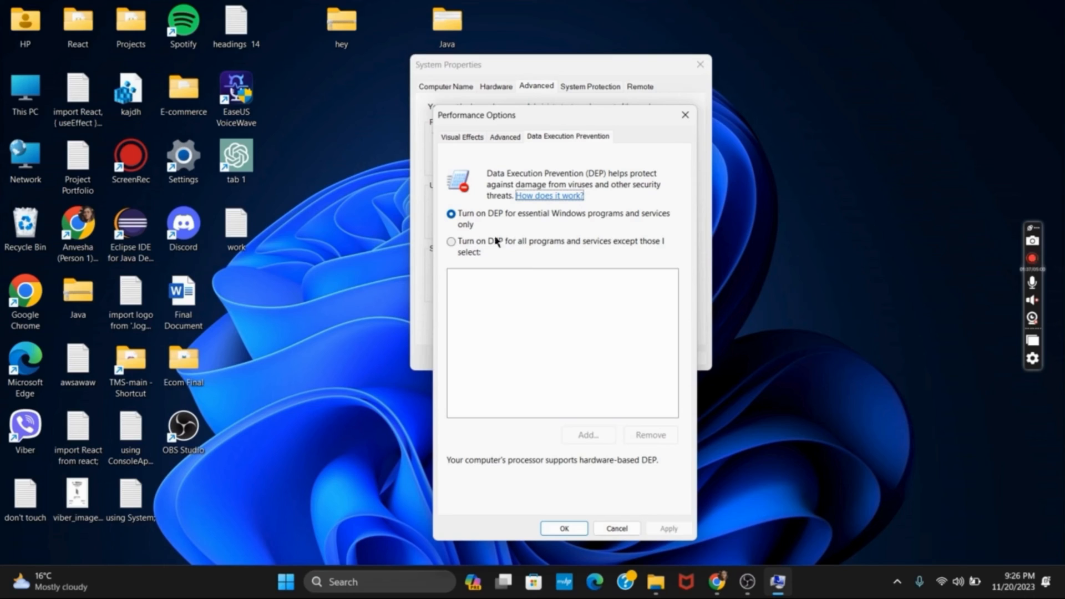
{"action": "mouse_move", "coordinate": [464, 268]}
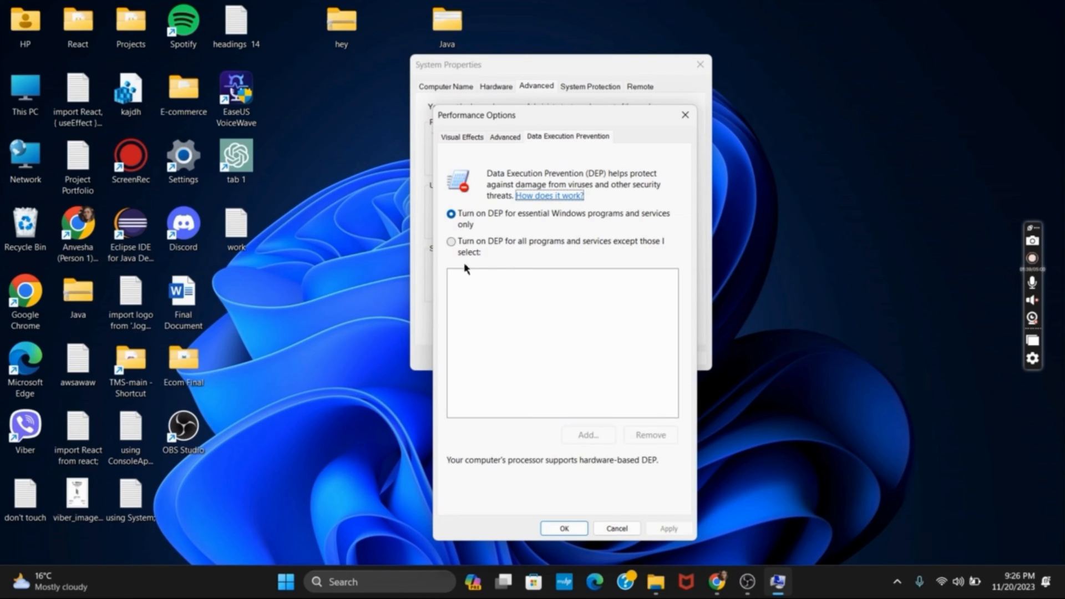
{"action": "mouse_move", "coordinate": [504, 267]}
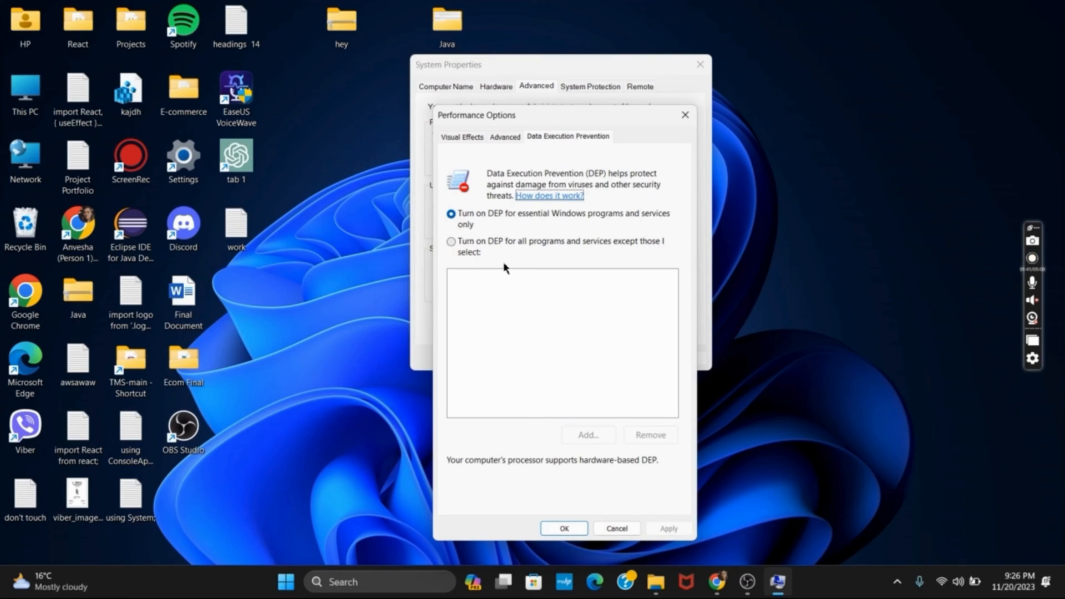
{"action": "left_click", "coordinate": [588, 434]}
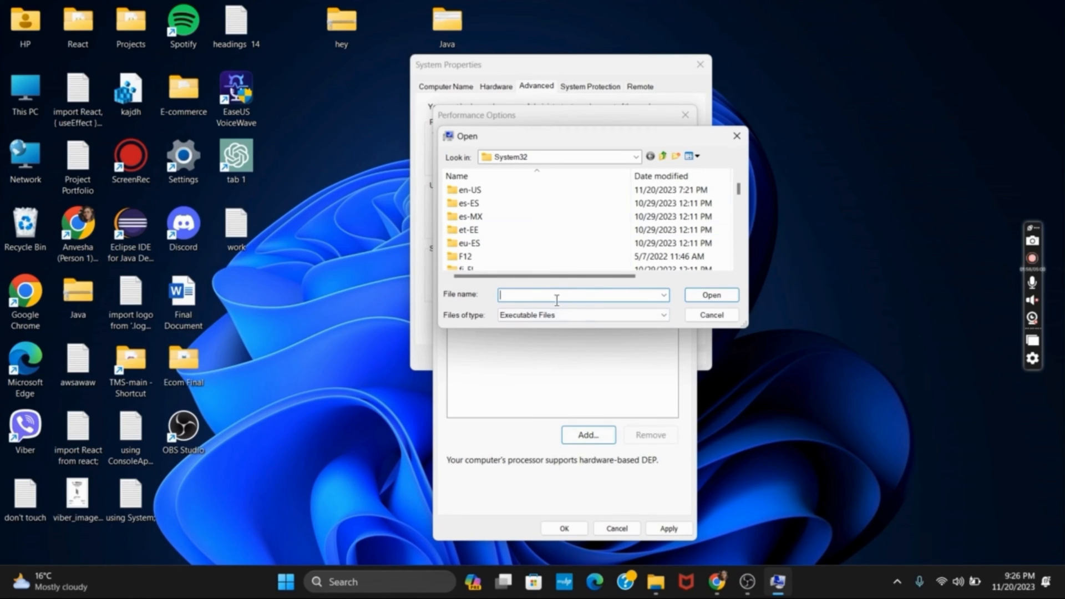
- Pick the program's .exe as a DEP exception and confirm the dialogs
{"action": "type", "text": "exe"}
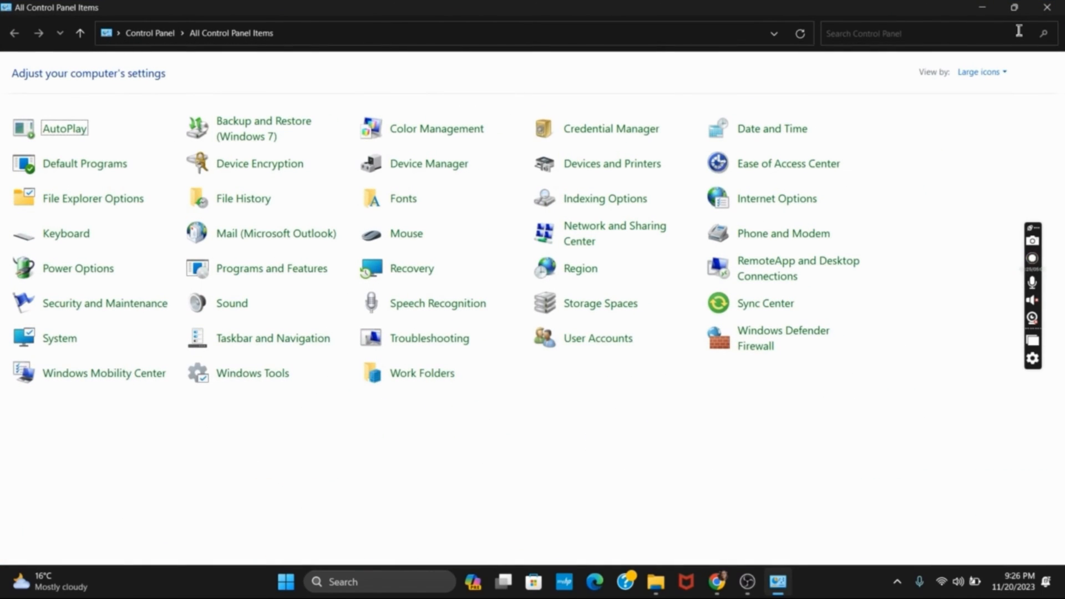
- From User Accounts, bring up Change User Account Control settings
{"action": "left_click", "coordinate": [596, 337]}
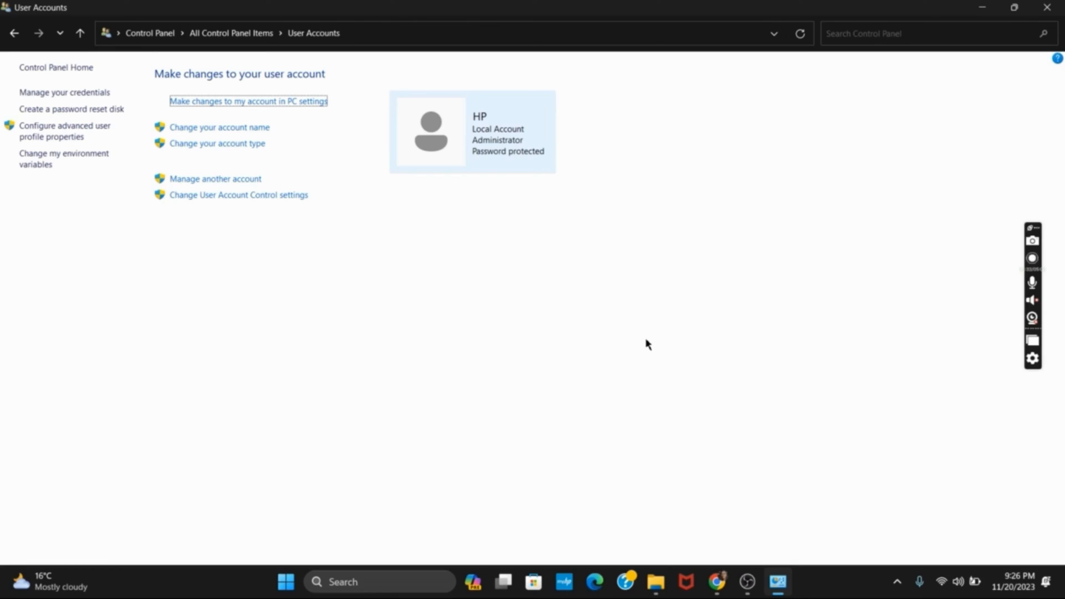
{"action": "left_click", "coordinate": [1031, 259]}
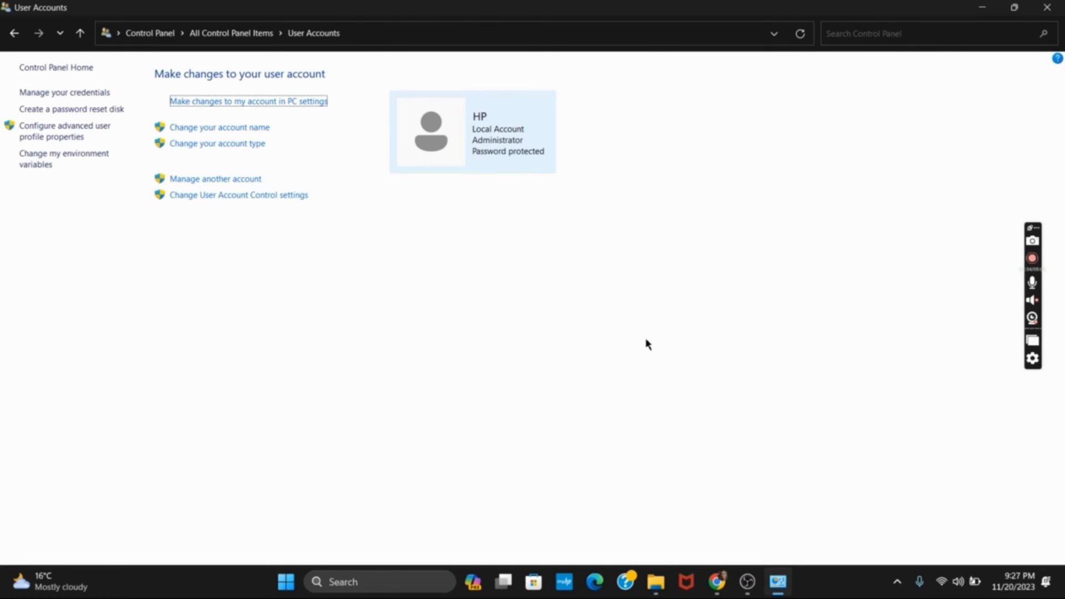
{"action": "mouse_move", "coordinate": [264, 195]}
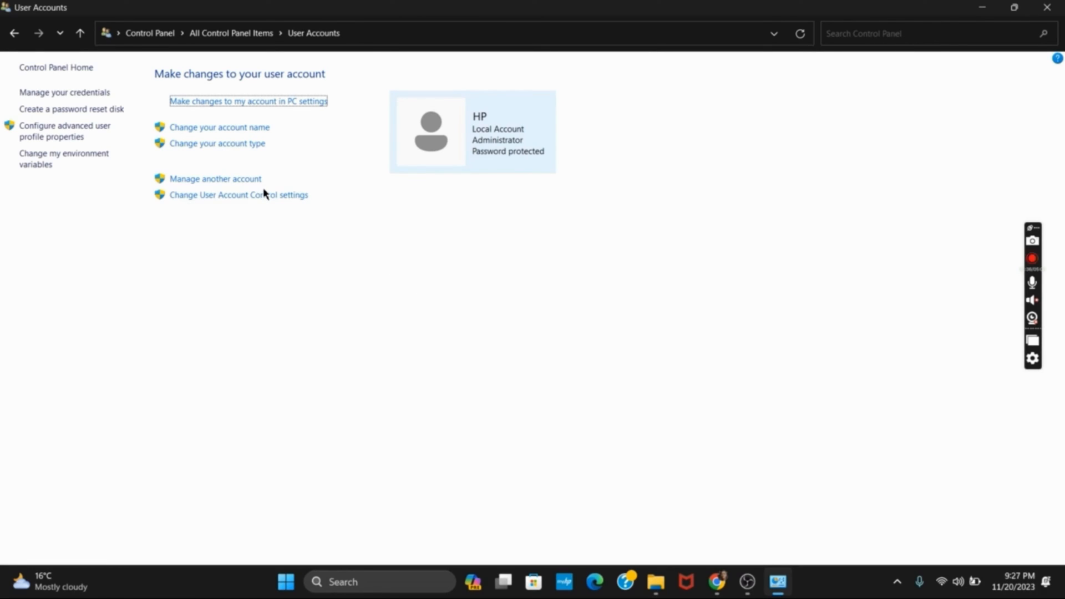
{"action": "left_click", "coordinate": [238, 195]}
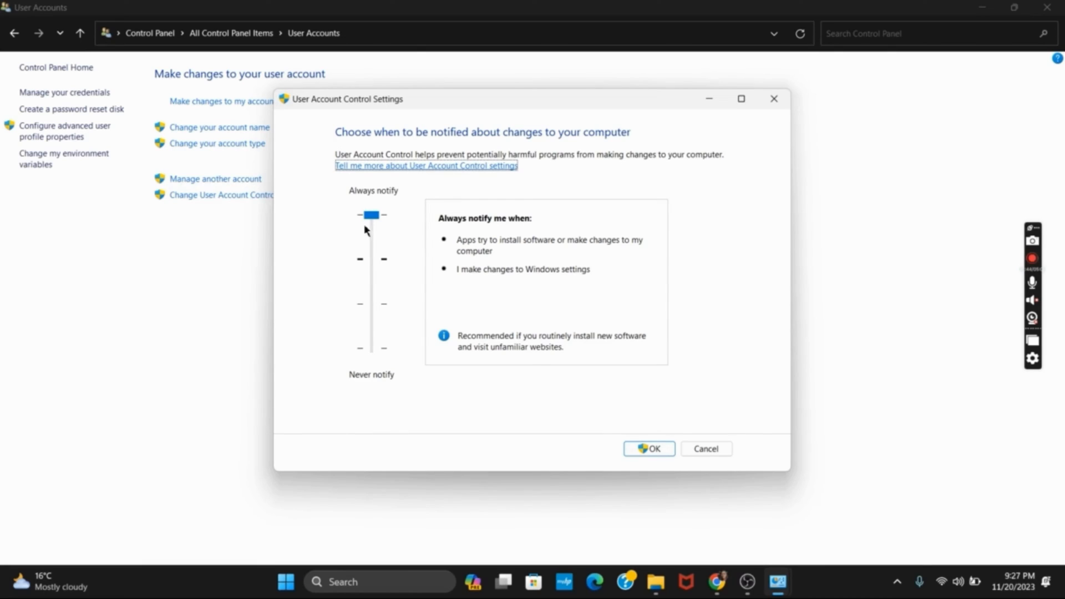
- Move the UAC slider to Never notify and confirm with OK
{"action": "left_click_drag", "start_coordinate": [372, 214], "coordinate": [372, 347]}
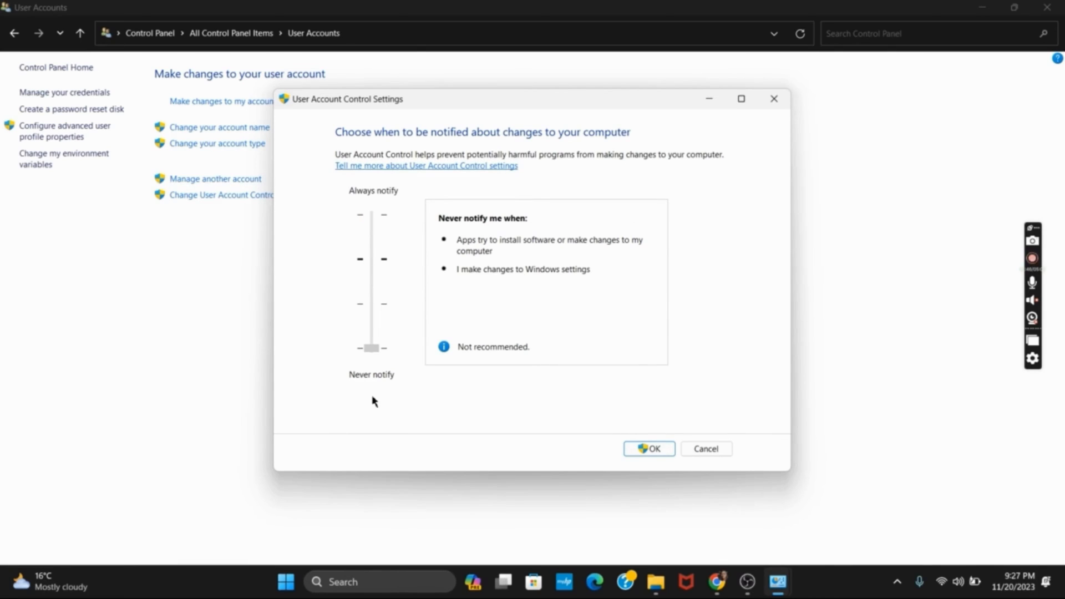
{"action": "left_click", "coordinate": [370, 347]}
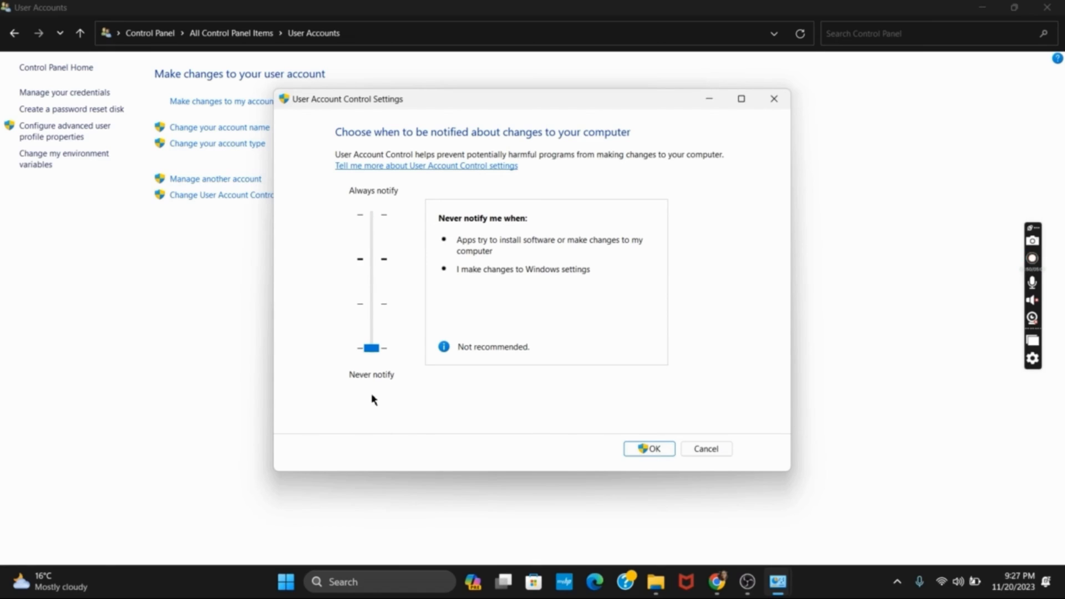
{"action": "left_click", "coordinate": [1031, 259]}
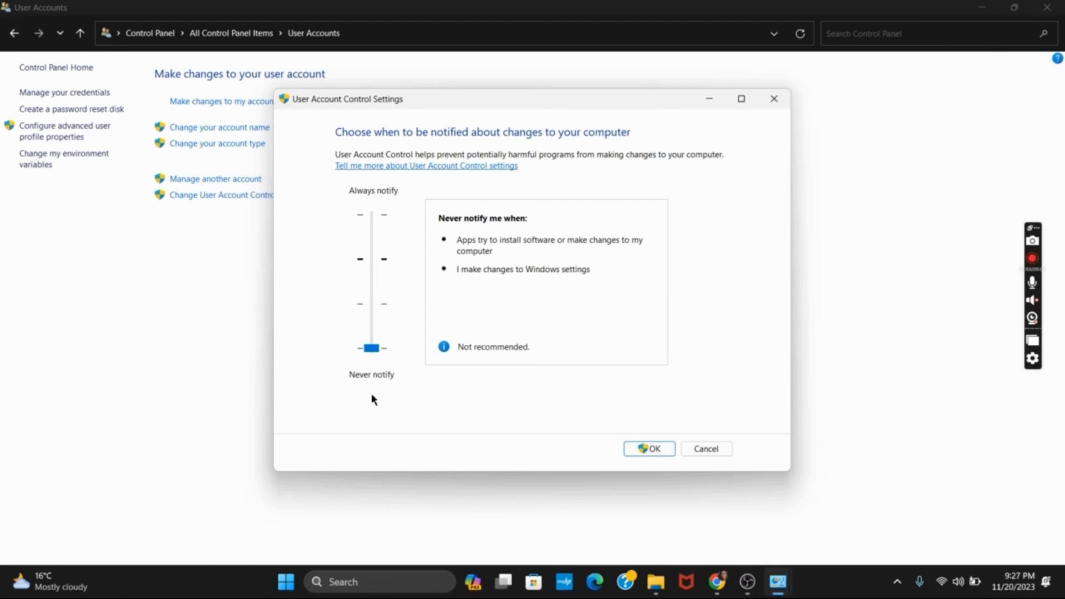
{"action": "left_click_drag", "start_coordinate": [371, 347], "coordinate": [372, 214]}
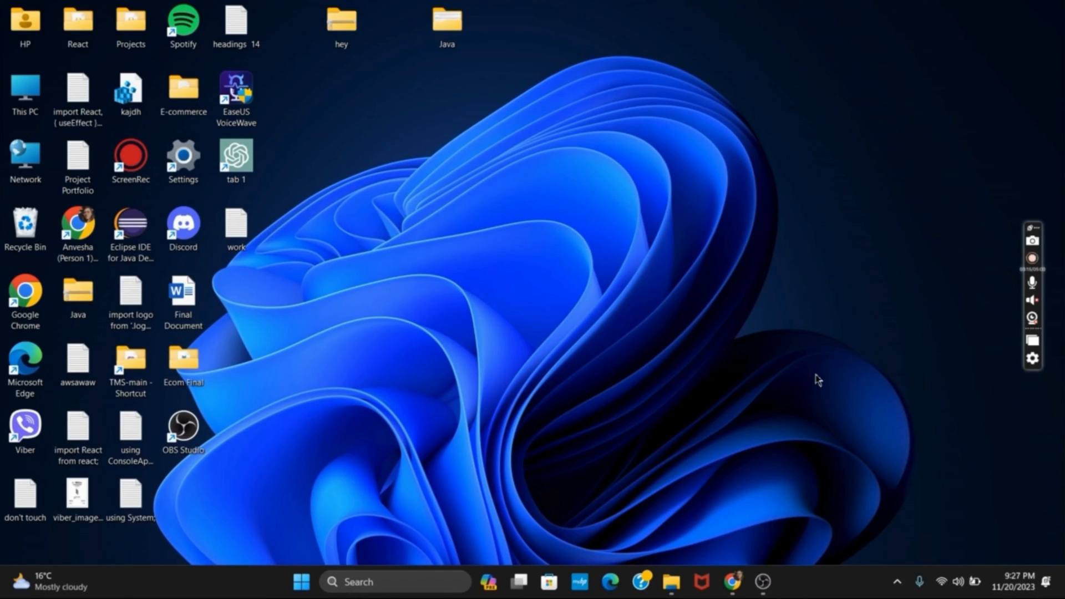
- Show System > Troubleshoot > Other troubleshooters, scrolled to Program Compatibility Troubleshooter
{"action": "left_click", "coordinate": [1032, 258]}
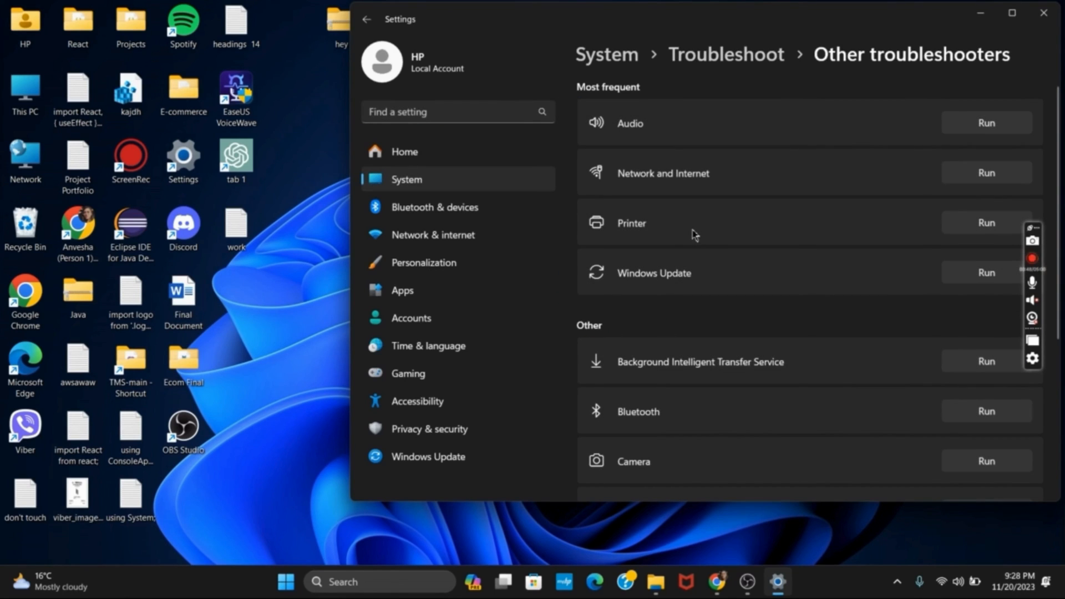
{"action": "scroll", "scroll_direction": "down", "scroll_amount": 3}
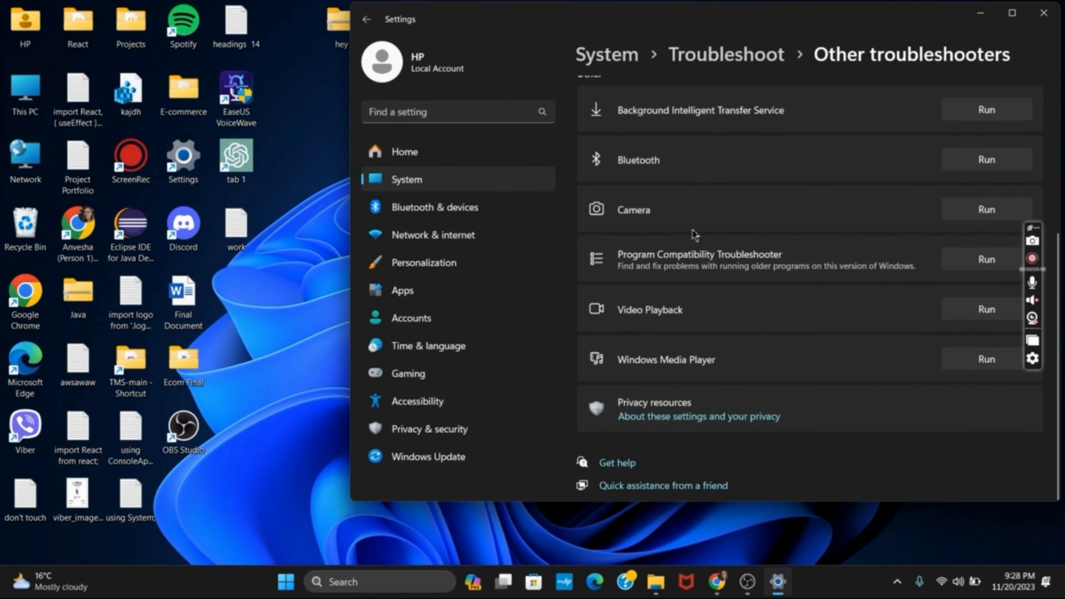